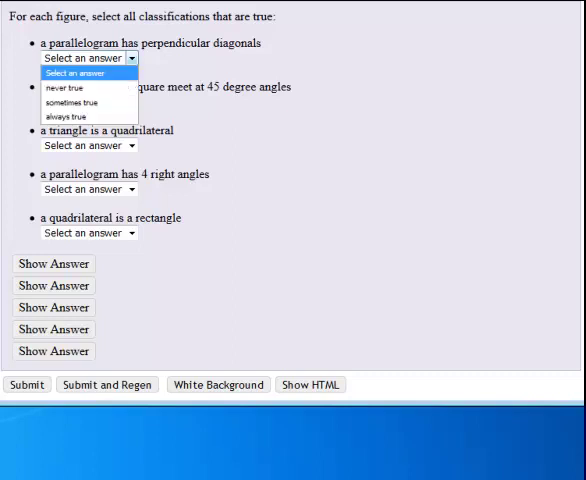
{"action": "mouse_move", "coordinate": [84, 104]}
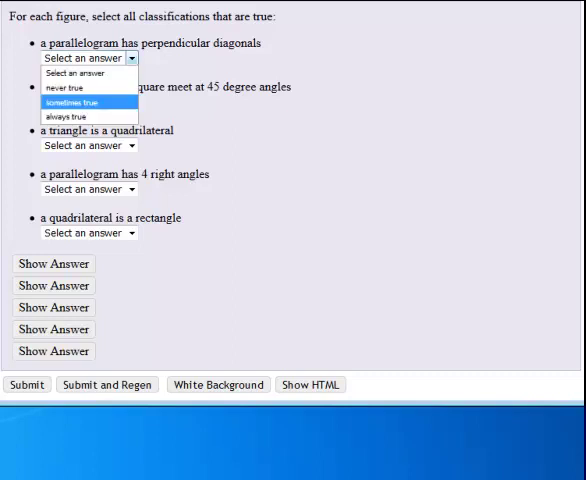
Mark parallelogram perpendicular diagonals 'sometimes true' and square diagonals at 45 degrees 'never true'.
{"action": "left_click", "coordinate": [86, 100]}
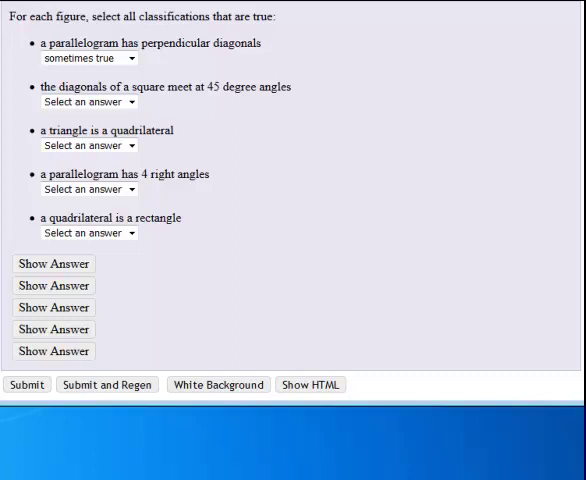
{"action": "left_click", "coordinate": [88, 100]}
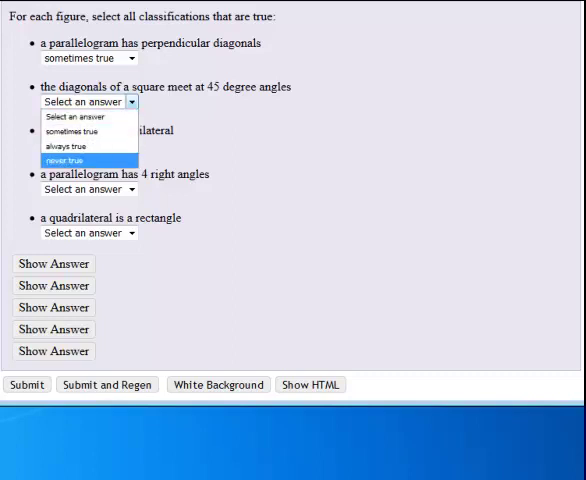
{"action": "left_click", "coordinate": [72, 160]}
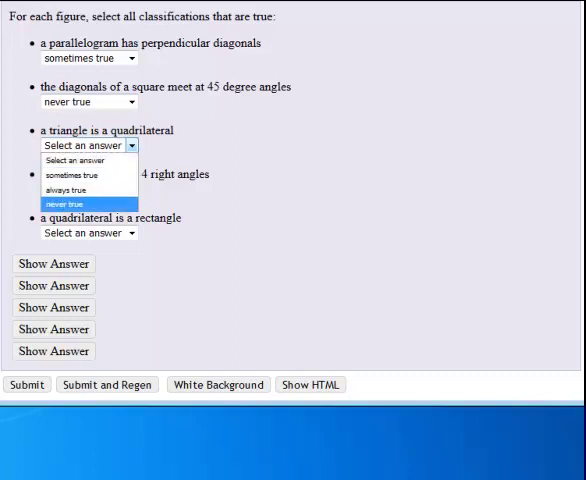
Mark triangle 'never true', parallelogram right angles 'sometimes true', quadrilateral-is-rectangle 'always true'.
{"action": "left_click", "coordinate": [72, 204]}
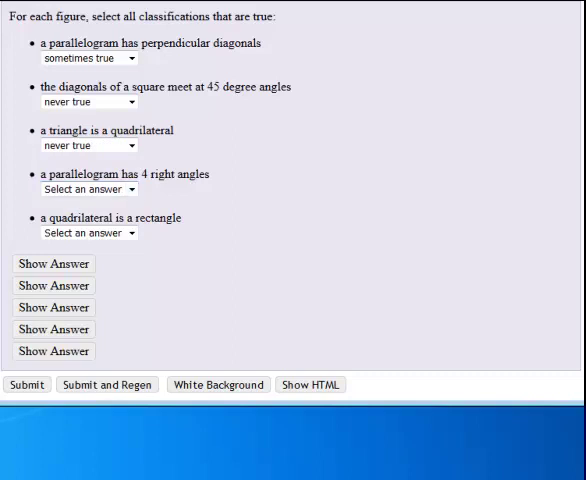
{"action": "left_click", "coordinate": [88, 188]}
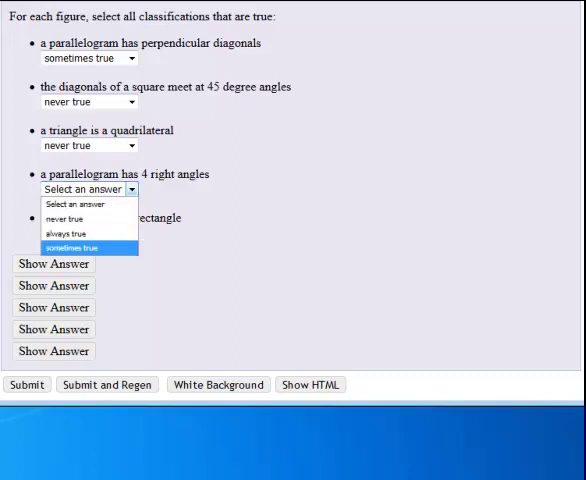
{"action": "left_click", "coordinate": [86, 246]}
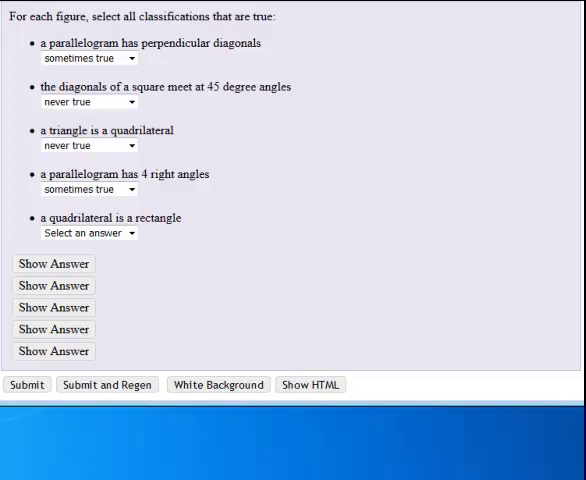
{"action": "left_click", "coordinate": [88, 232]}
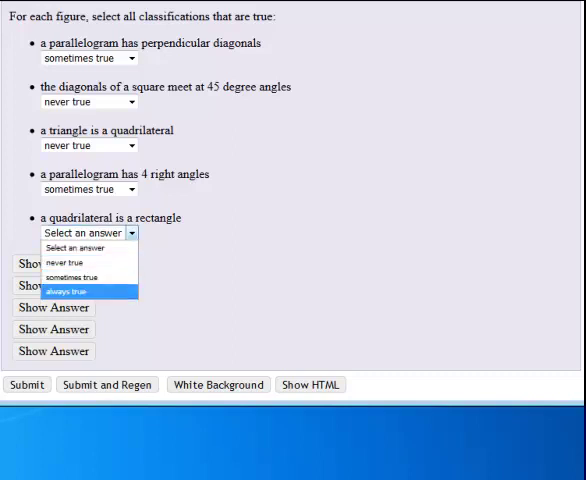
{"action": "left_click", "coordinate": [84, 276]}
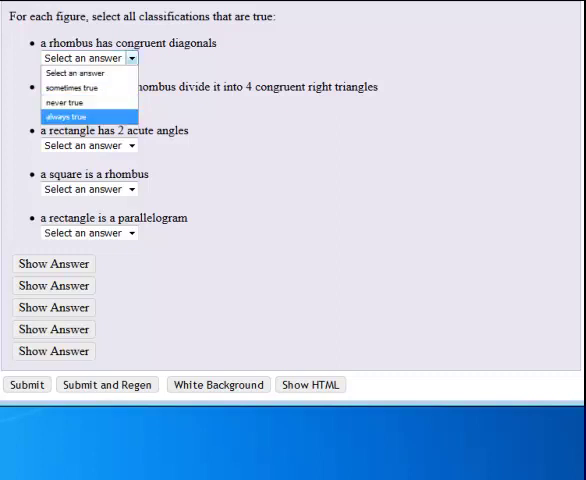
{"action": "mouse_move", "coordinate": [88, 88]}
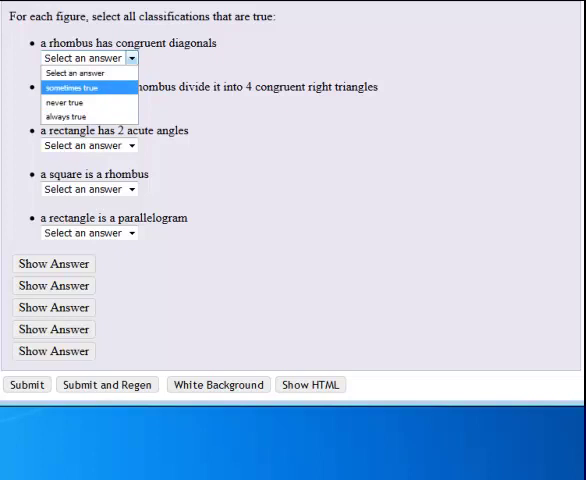
Mark rhombus congruent diagonals 'sometimes true' and four congruent right triangles 'always true'.
{"action": "left_click", "coordinate": [76, 88]}
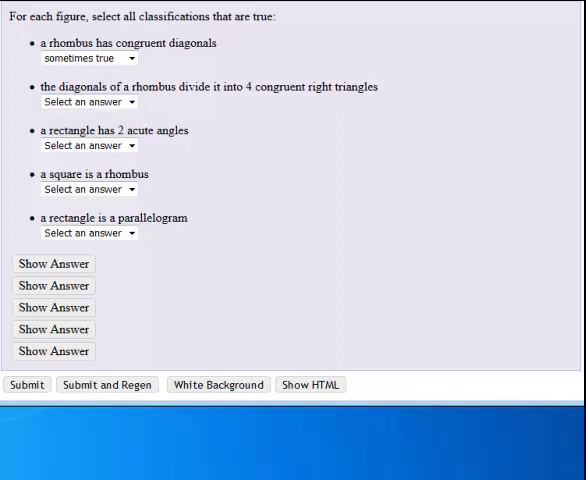
{"action": "left_click", "coordinate": [88, 100]}
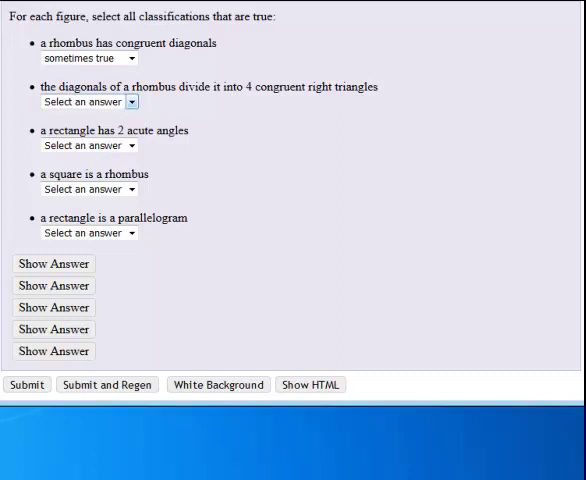
{"action": "left_click", "coordinate": [88, 100]}
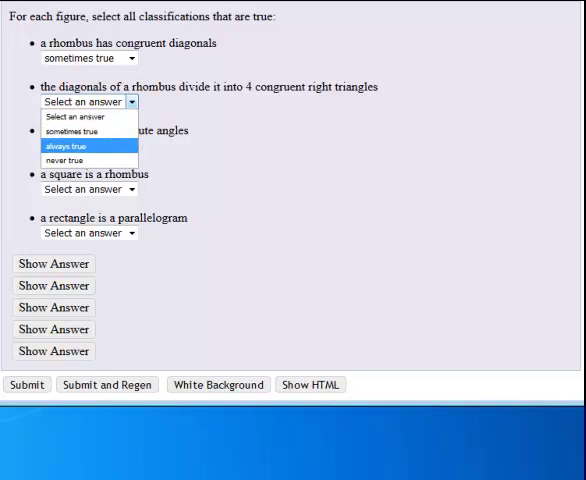
{"action": "left_click", "coordinate": [84, 146]}
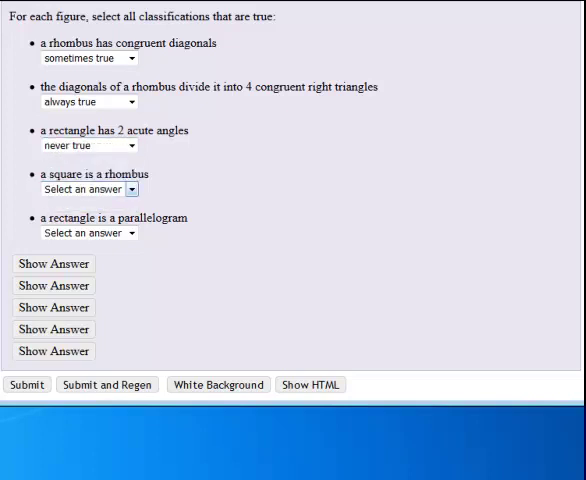
Mark square-is-a-rhombus and rectangle-is-a-parallelogram both 'always true'.
{"action": "left_click", "coordinate": [88, 188]}
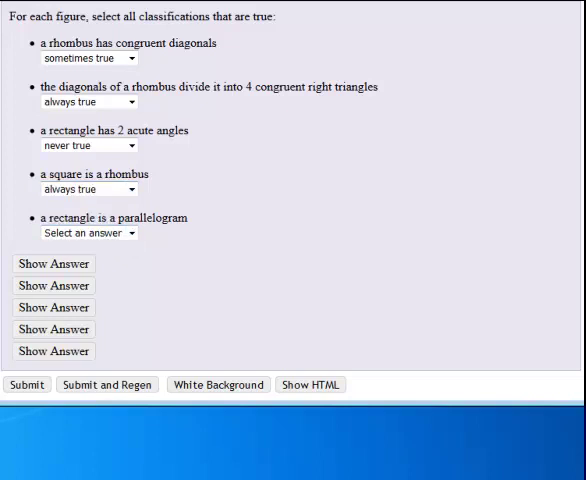
{"action": "left_click", "coordinate": [88, 232]}
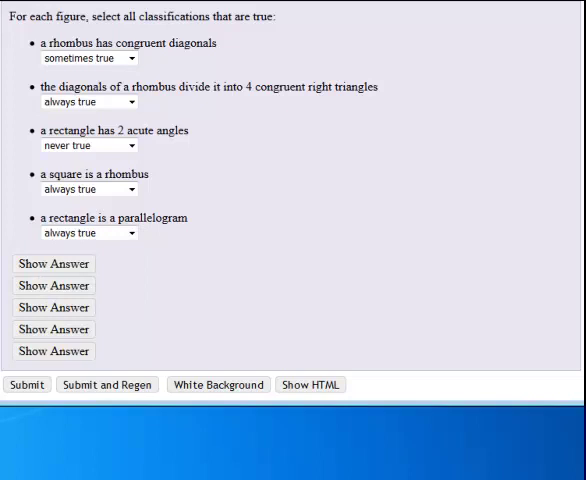